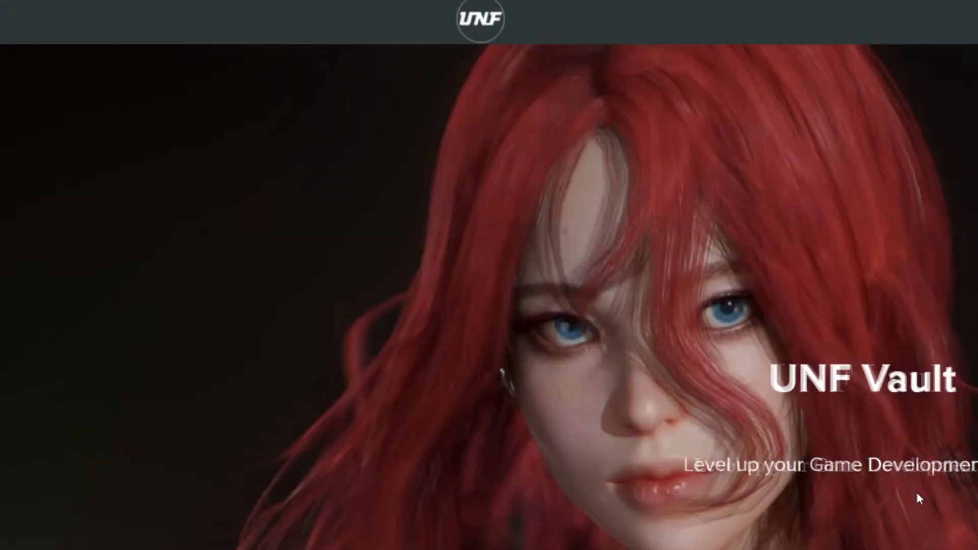
pyautogui.scroll(-3)
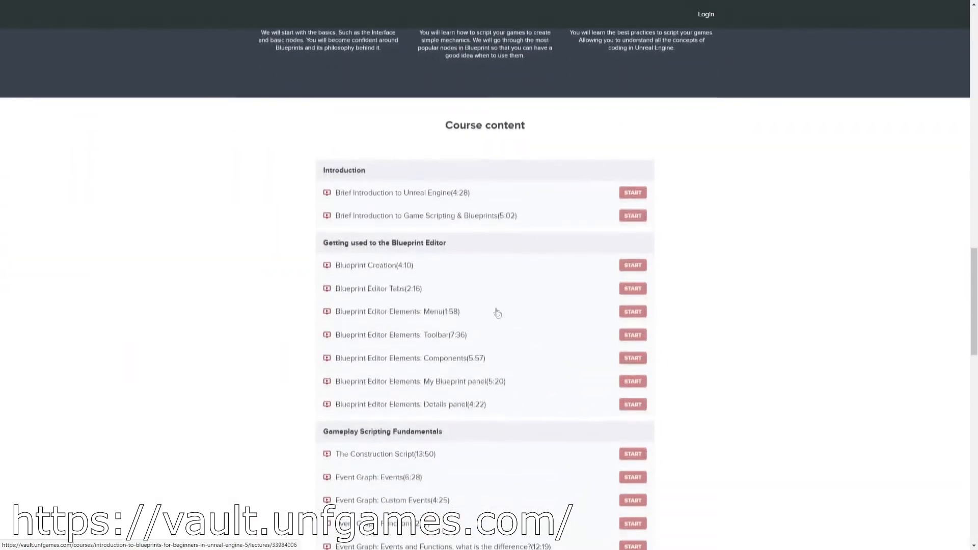
pyautogui.scroll(-3)
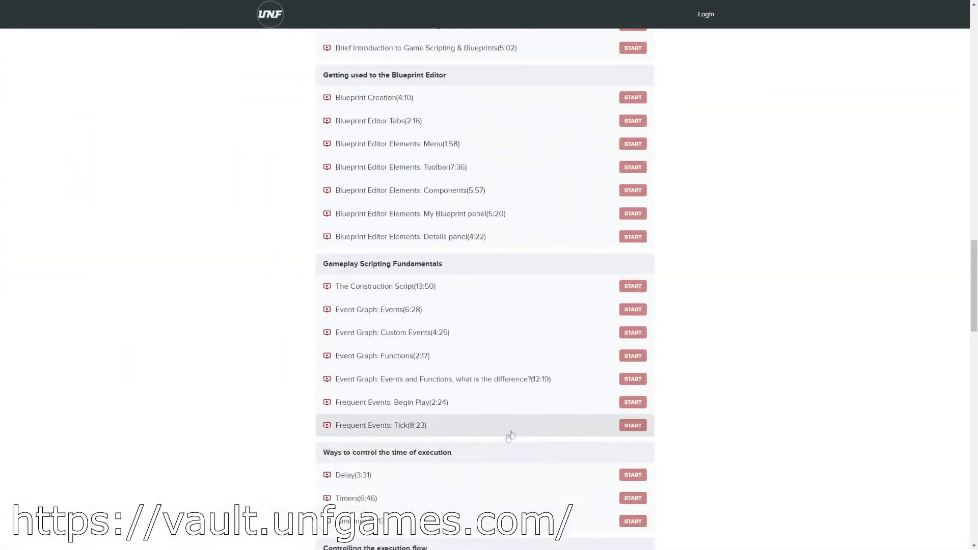
pyautogui.scroll(-3)
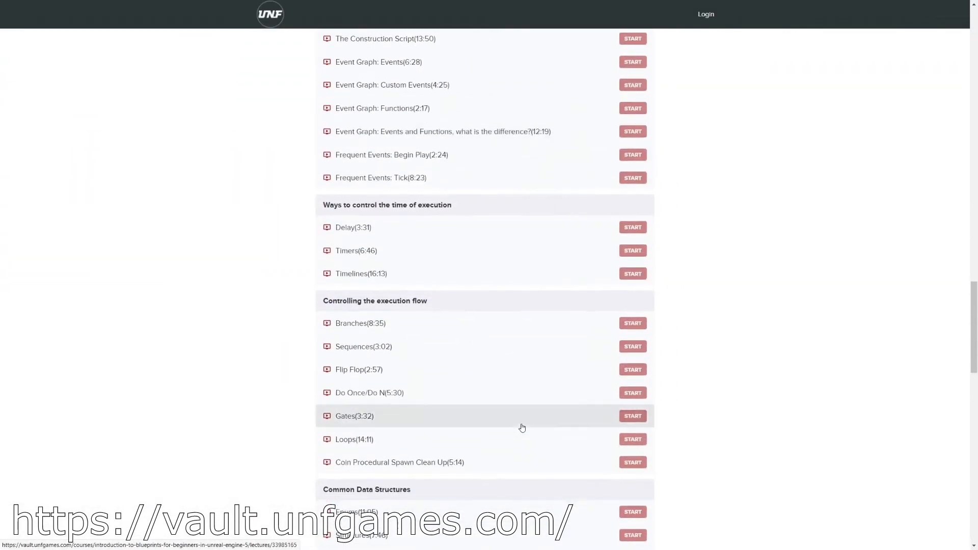